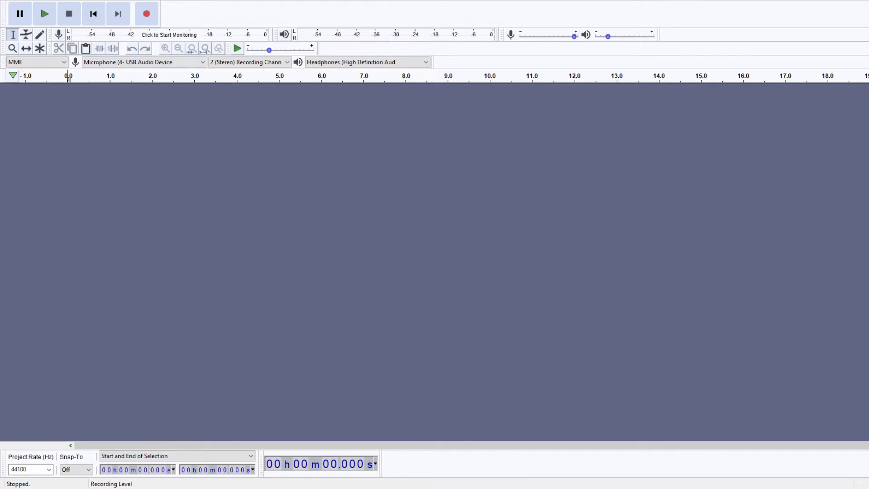
Record about 14.5 seconds of spoken voice into a new stereo track
click(147, 12)
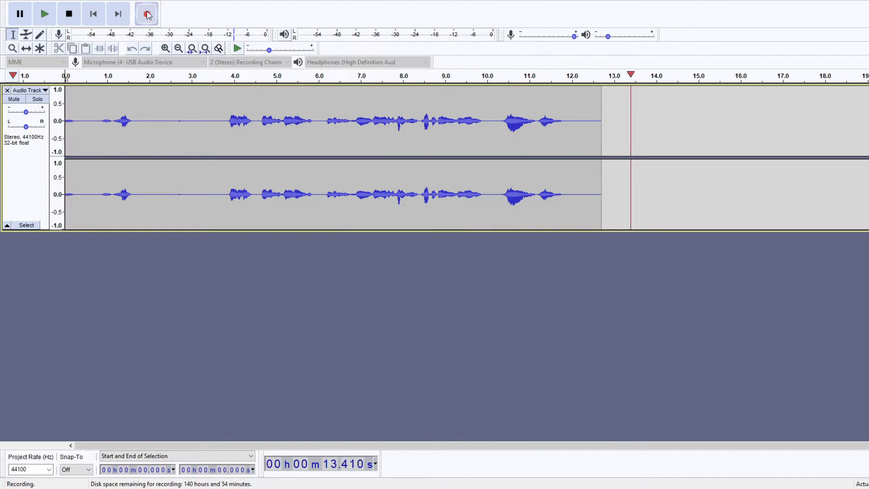
click(70, 12)
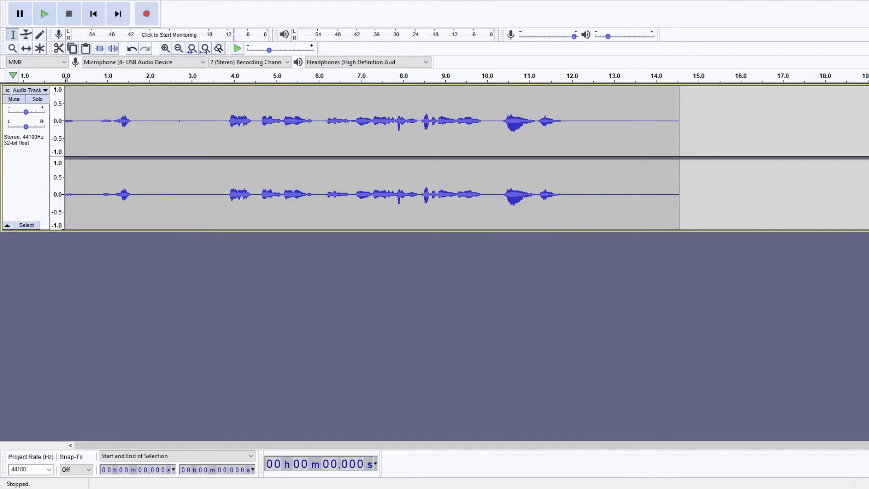
mouse_move(60, 8)
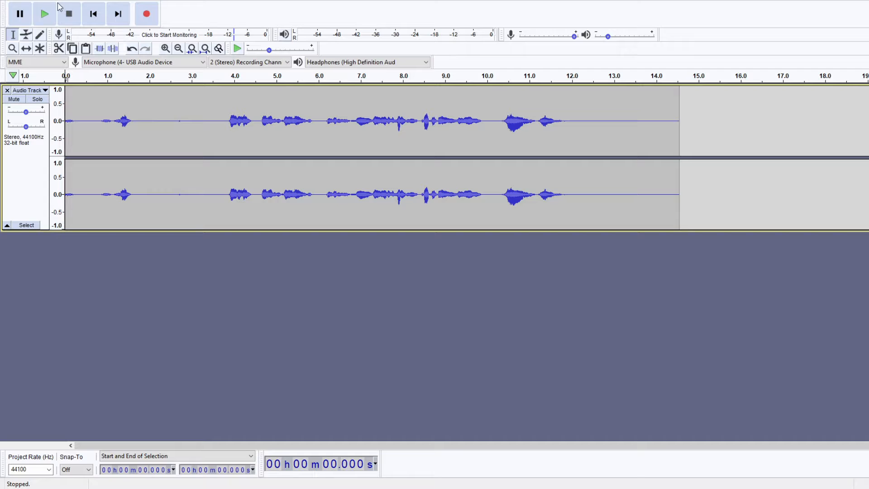
Play the clip back, then select and cut its silent opening, leaving about 10.8 seconds of speech
click(43, 13)
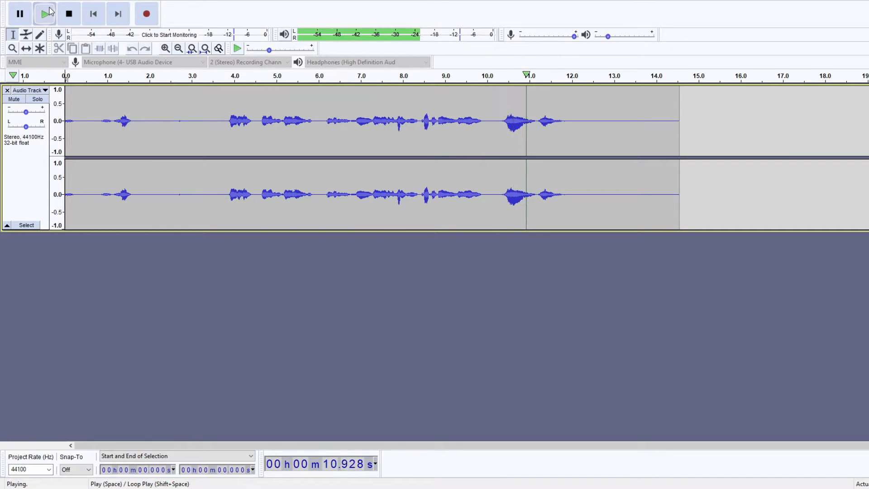
click(69, 13)
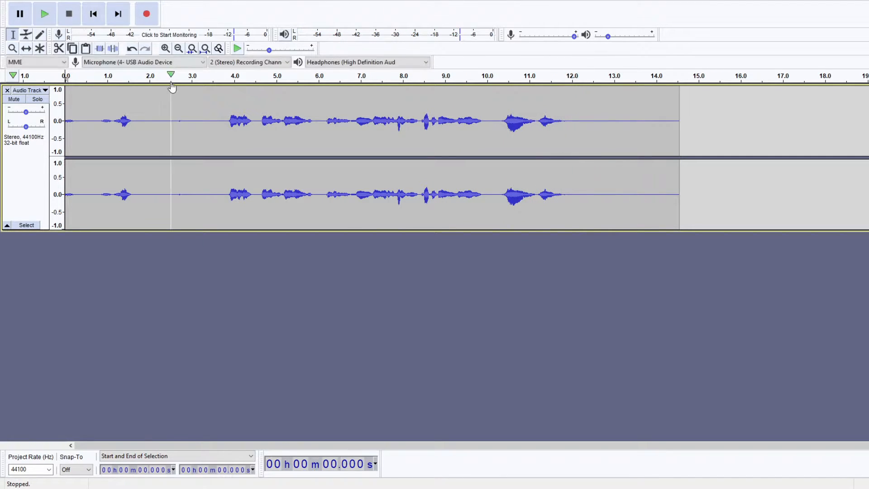
drag(65, 120, 220, 120)
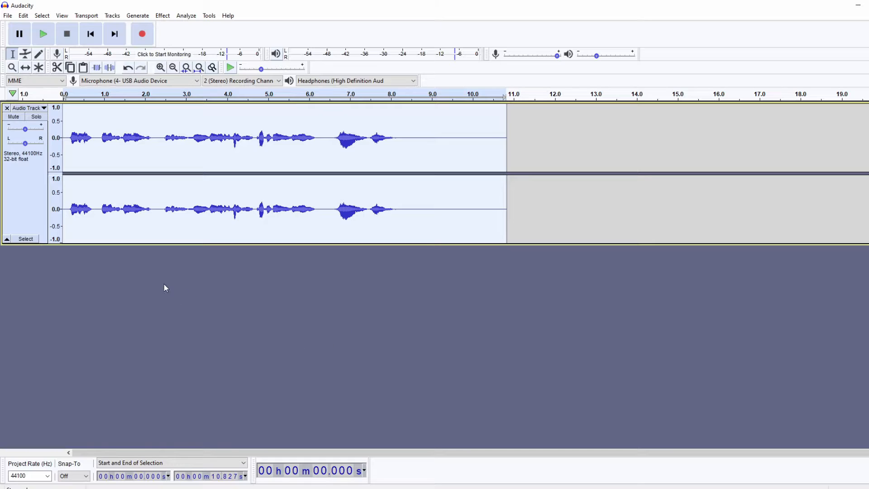
mouse_move(112, 15)
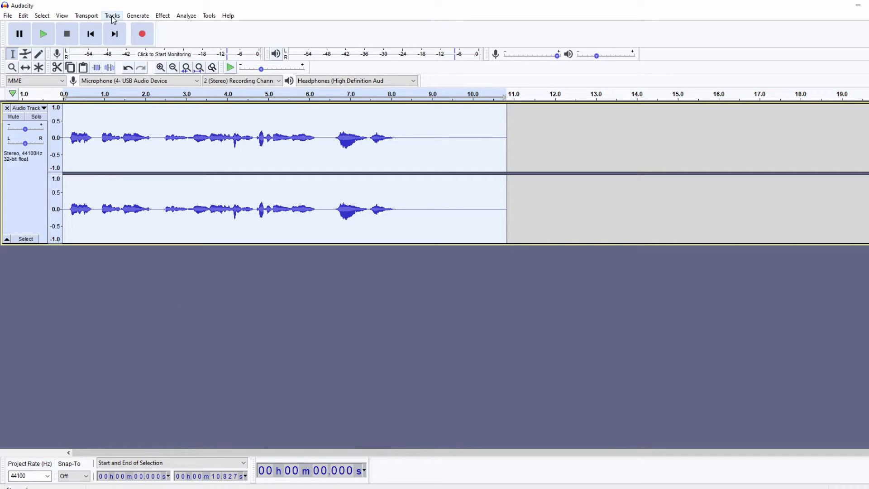
Add a new stereo track and fill it with a copy of the trimmed speech clip
click(112, 14)
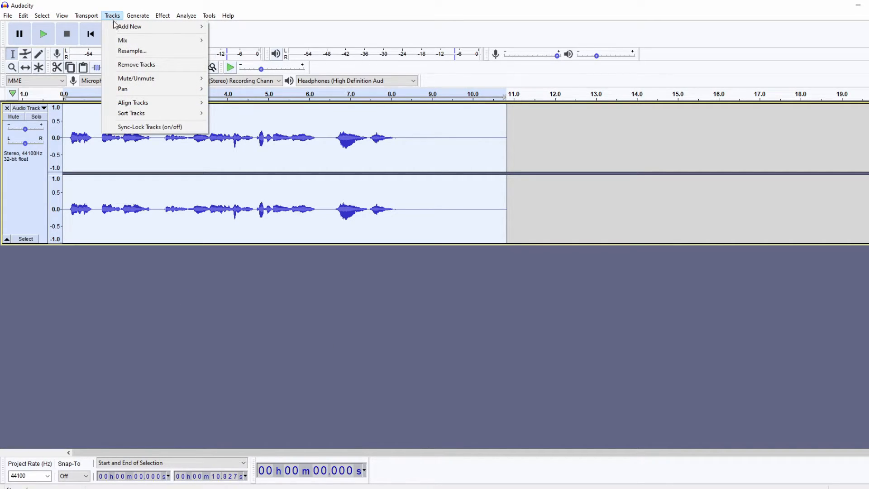
mouse_move(131, 27)
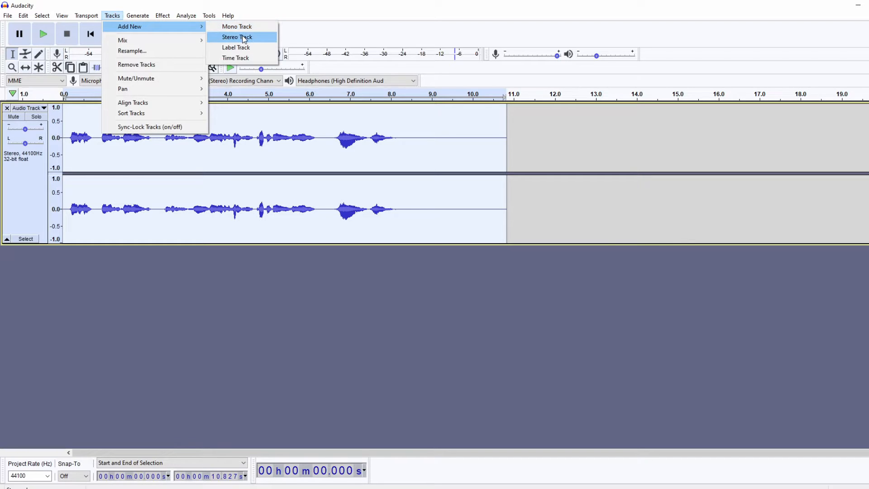
click(235, 37)
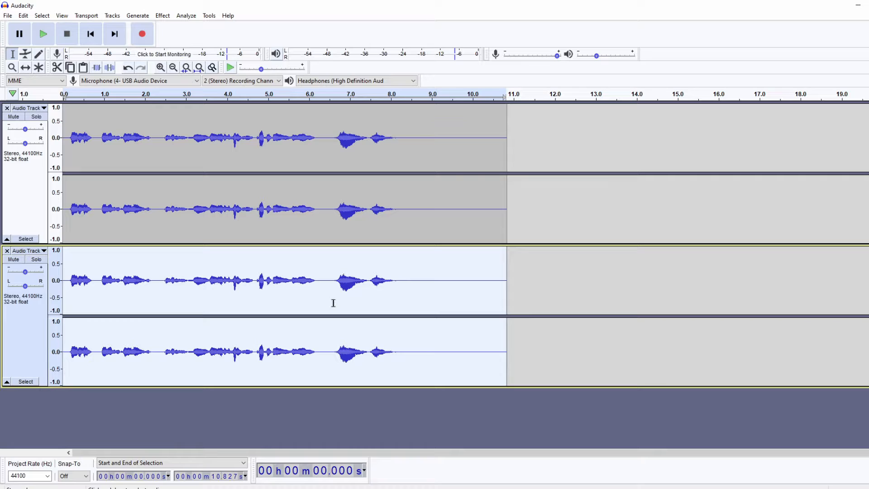
mouse_move(409, 296)
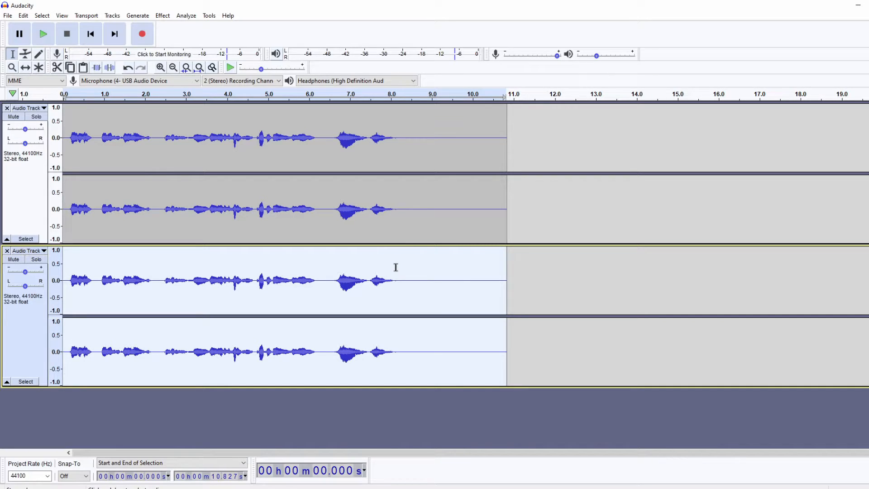
mouse_move(396, 276)
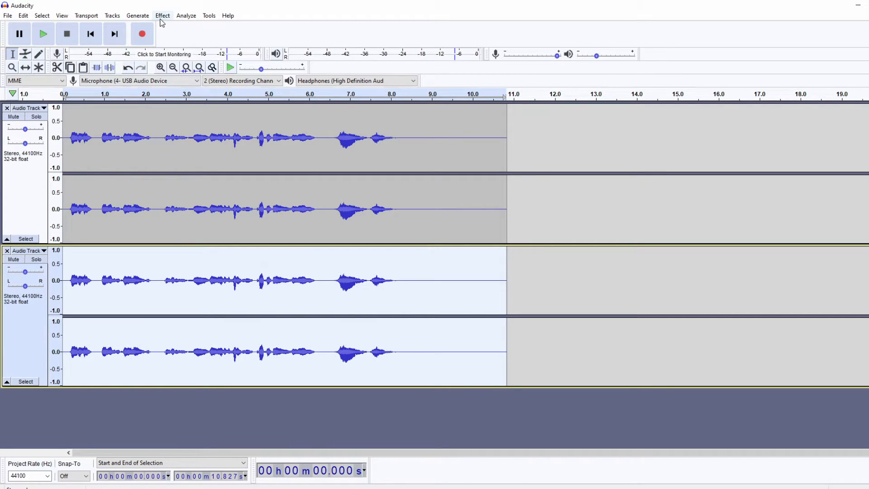
Apply Change Pitch to the copy track, raising it 1.70 semitones with tempo unchanged
click(162, 15)
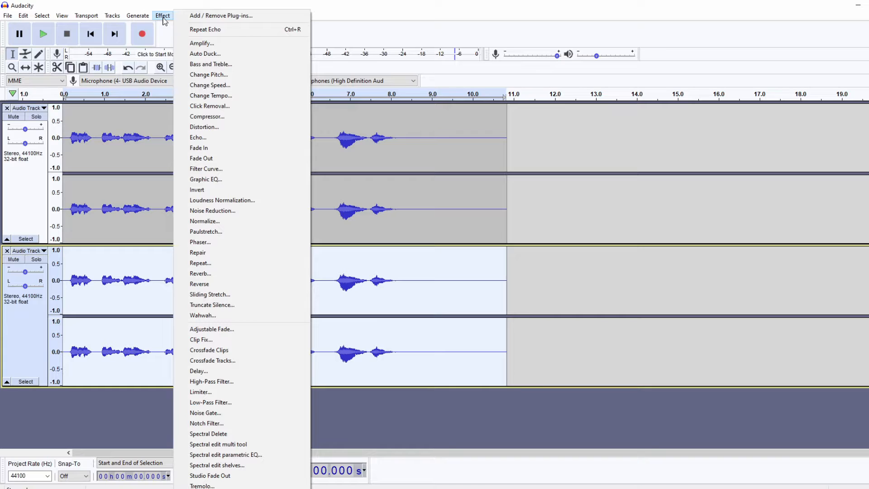
click(209, 75)
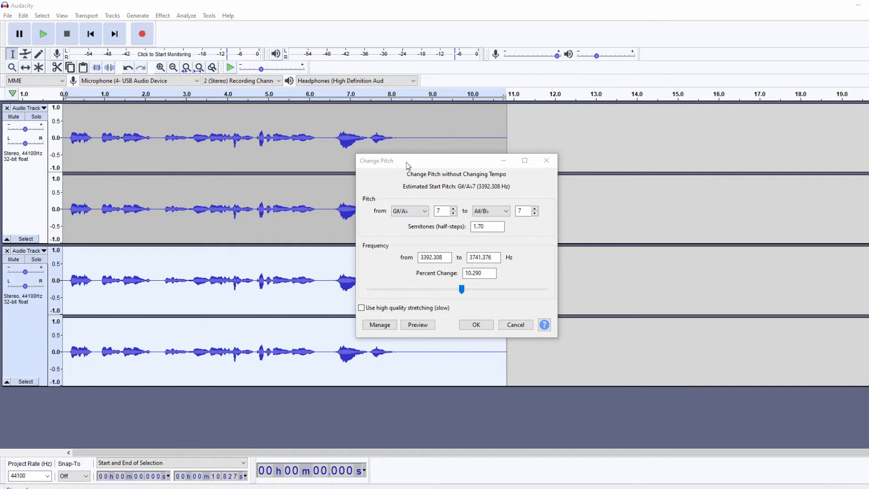
click(409, 210)
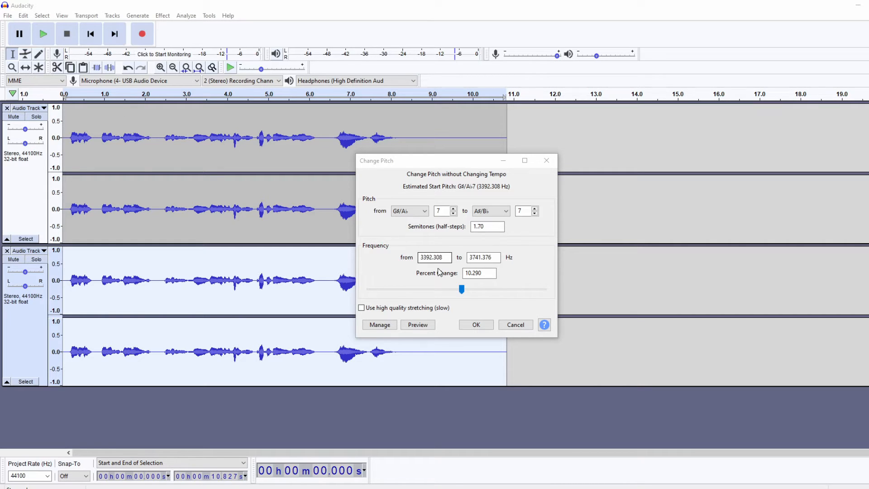
mouse_move(470, 309)
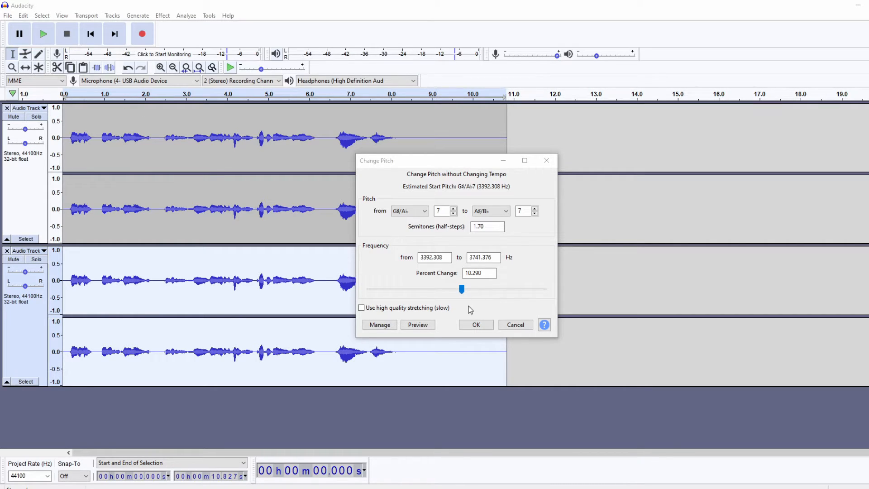
click(476, 324)
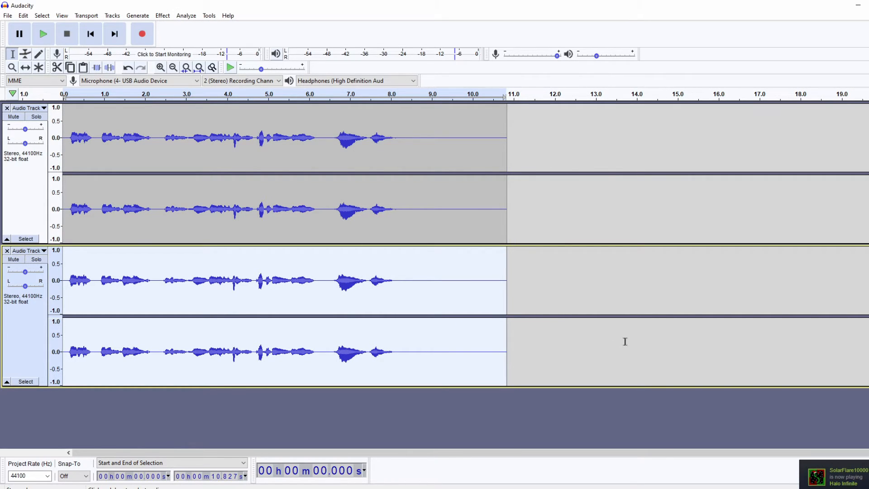
click(43, 34)
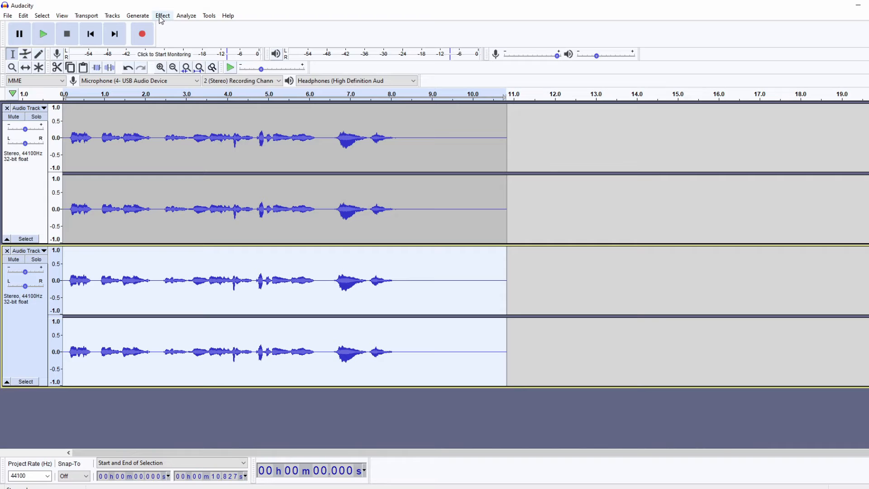
Apply an Echo effect with decay factor 0.6 to the pitch-raised copy track
click(162, 16)
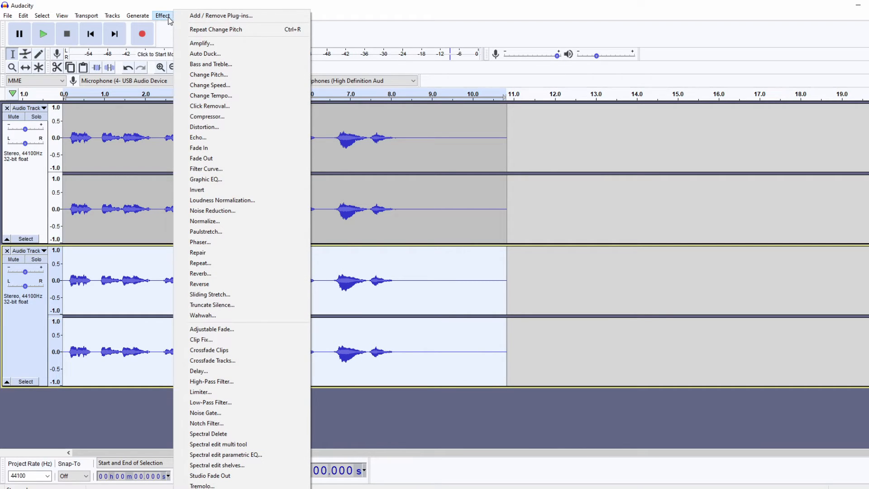
mouse_move(216, 142)
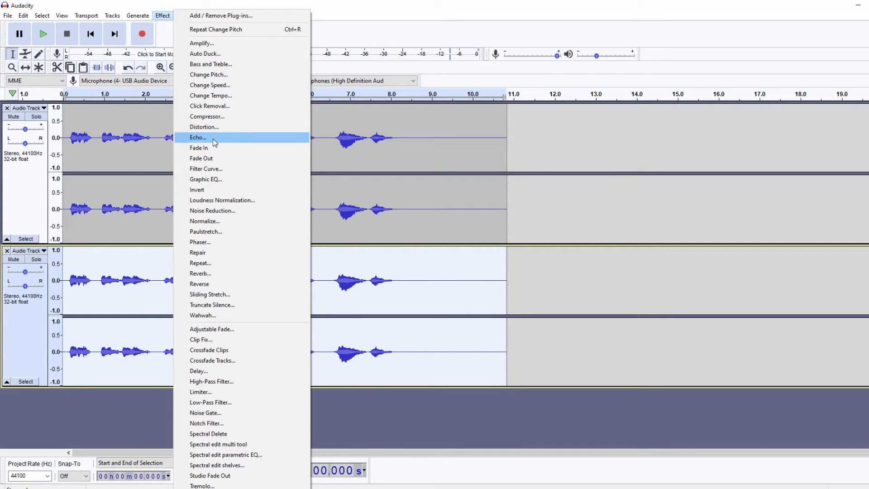
click(197, 138)
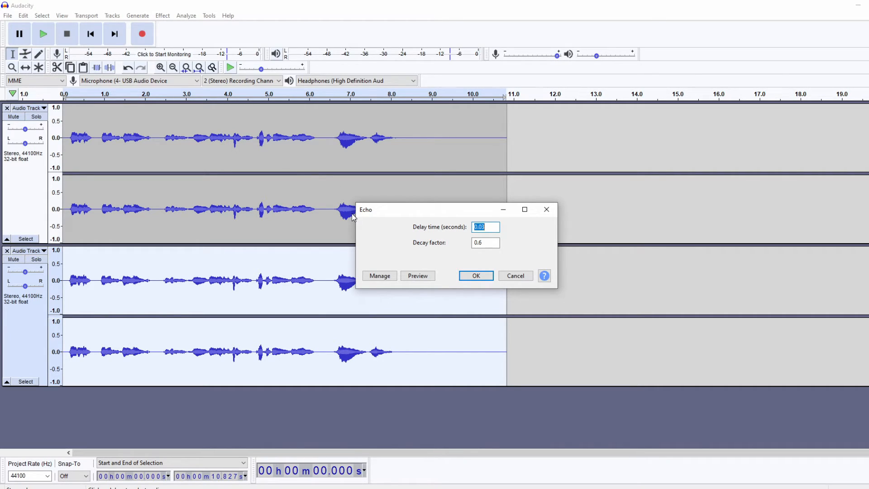
mouse_move(365, 220)
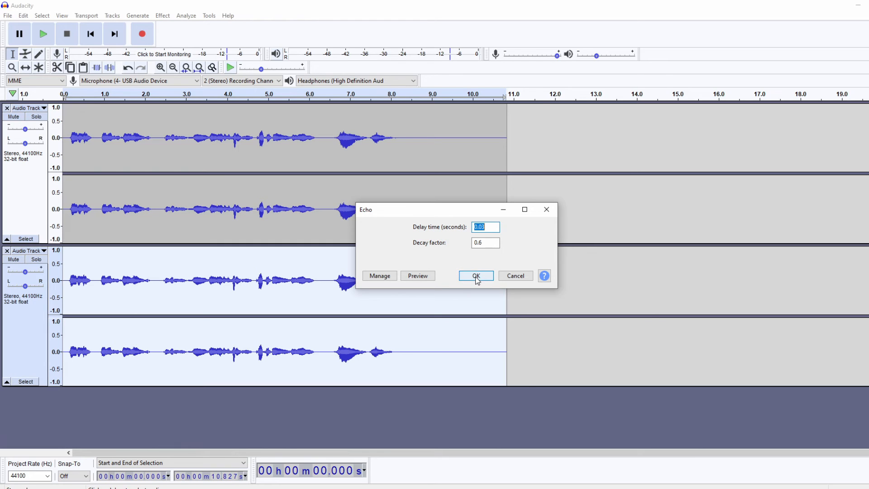
click(476, 275)
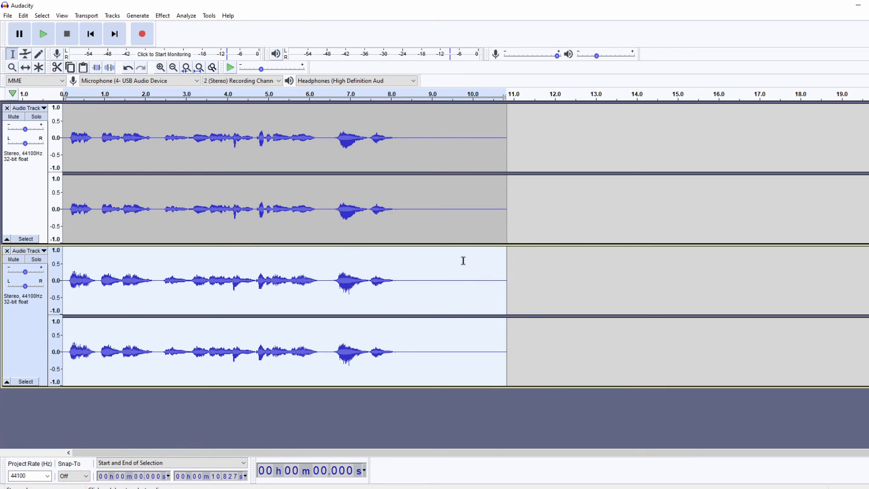
mouse_move(515, 254)
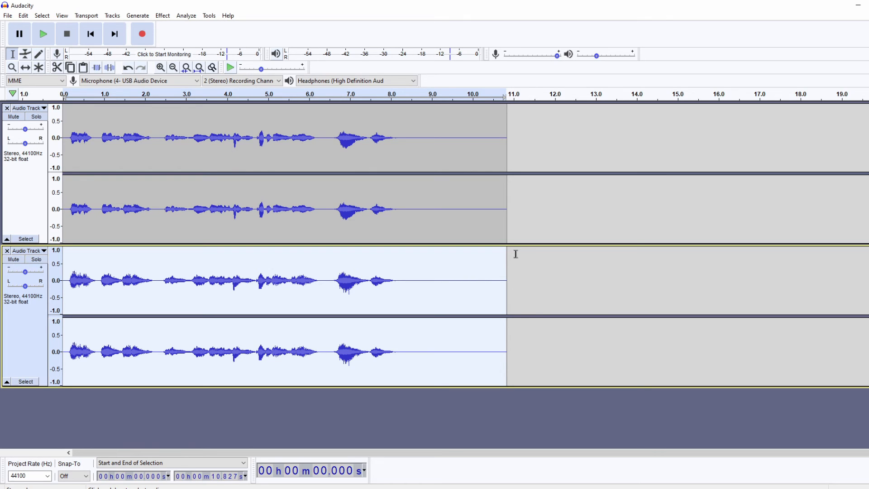
click(42, 33)
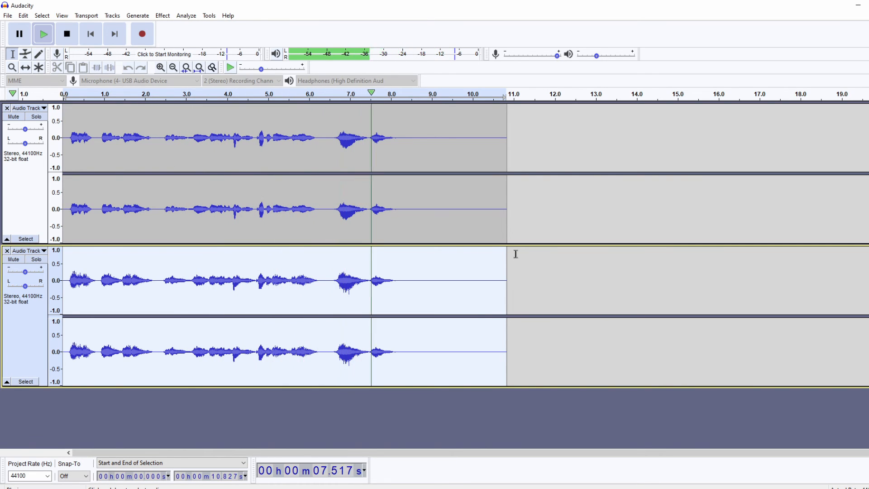
click(68, 33)
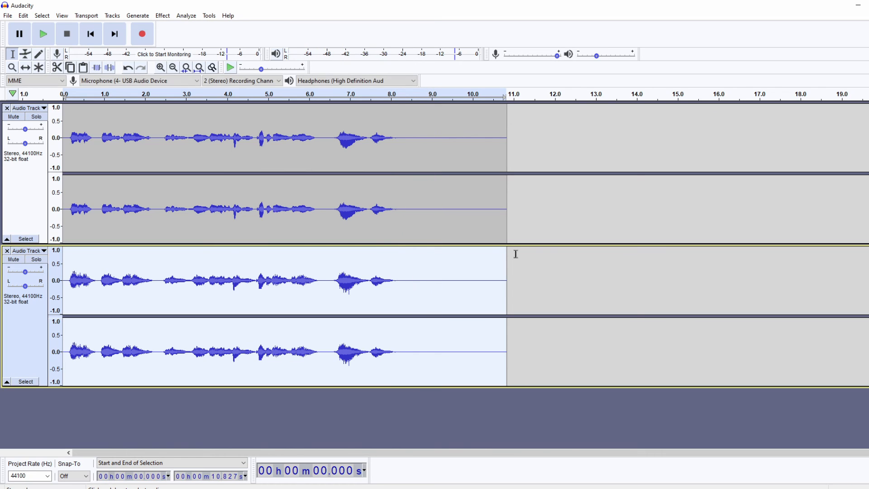